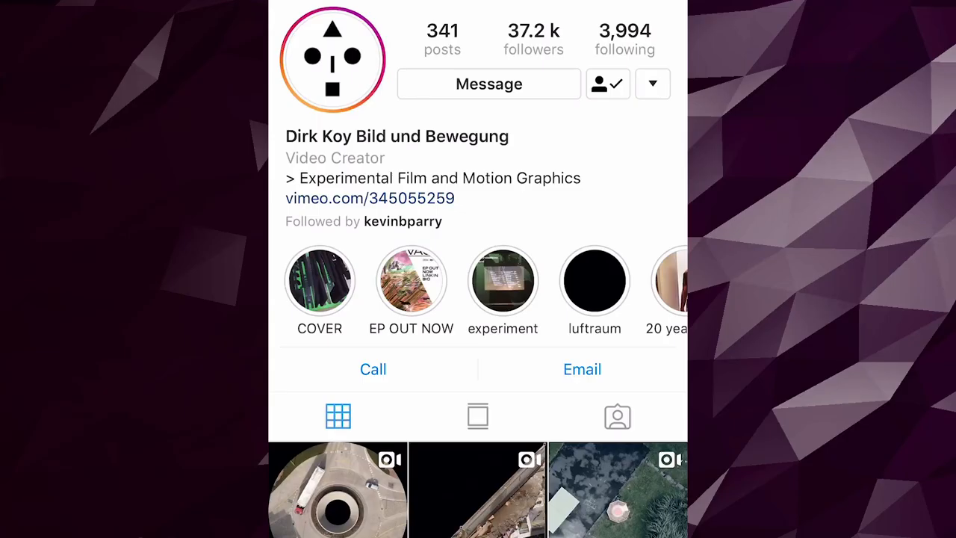
Track one bright, high-contrast point forward through the building-collapse clip for stabilization
left_click(338, 489)
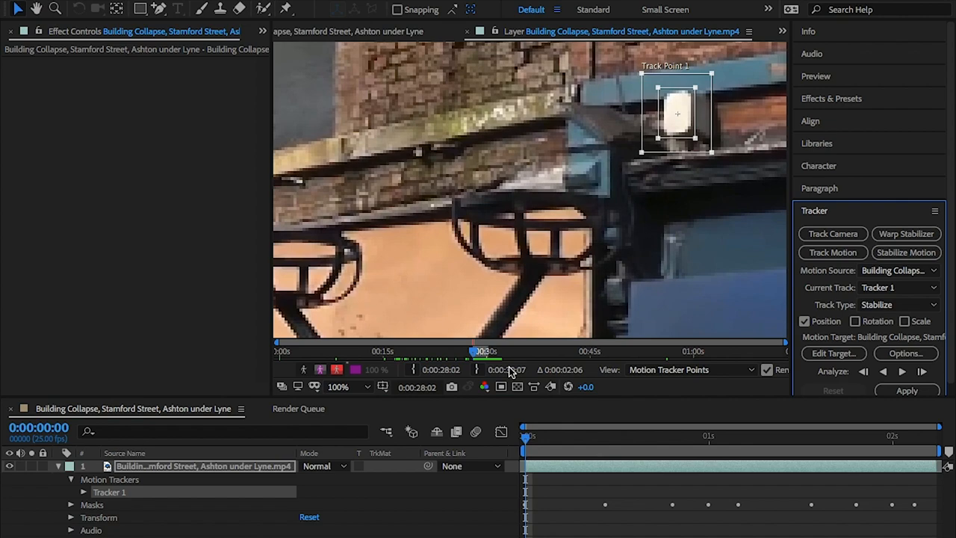
Set Layer 1, the building-collapse clip, as the stabilization target and confirm
left_click(834, 353)
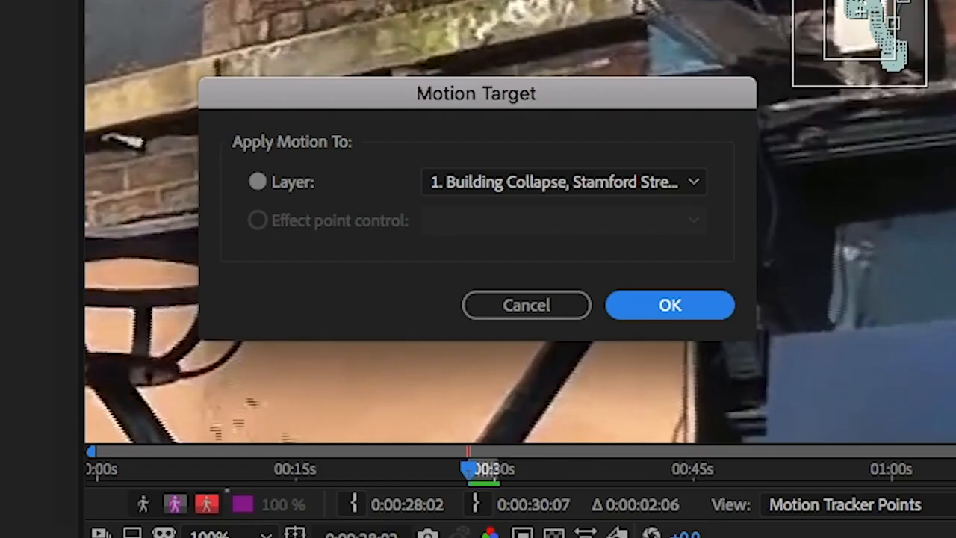
mouse_move(567, 359)
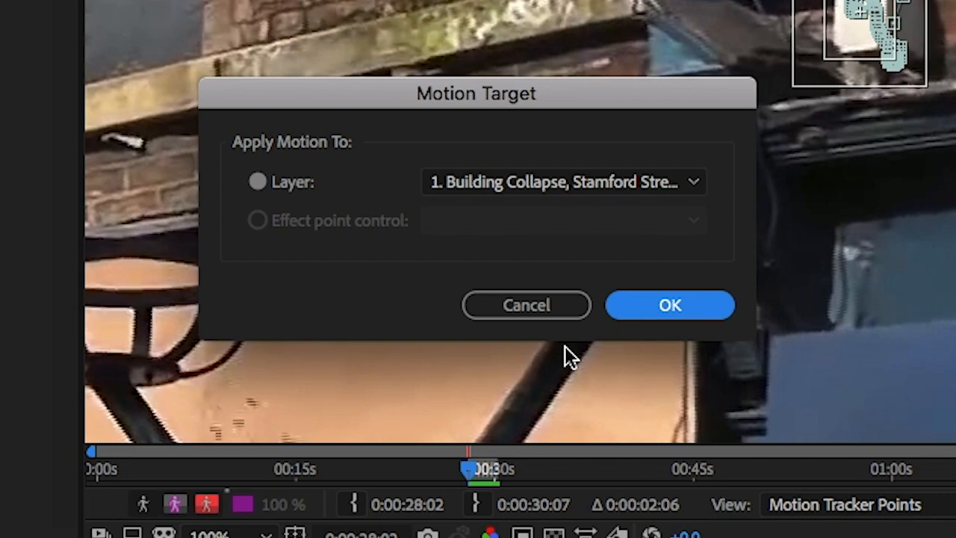
left_click(669, 305)
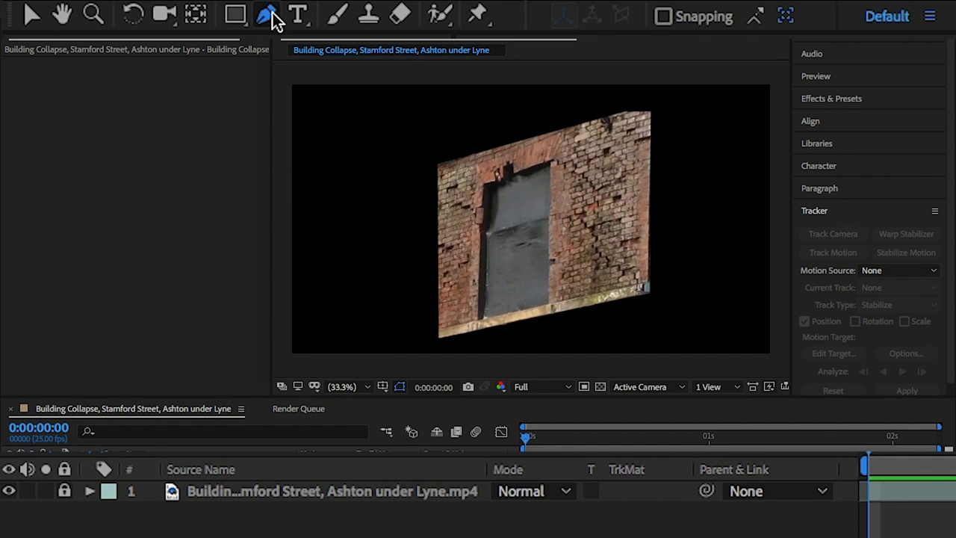
Choose the Pen tool and set new-shape colours: red fill, 5 px blue stroke
left_click(267, 15)
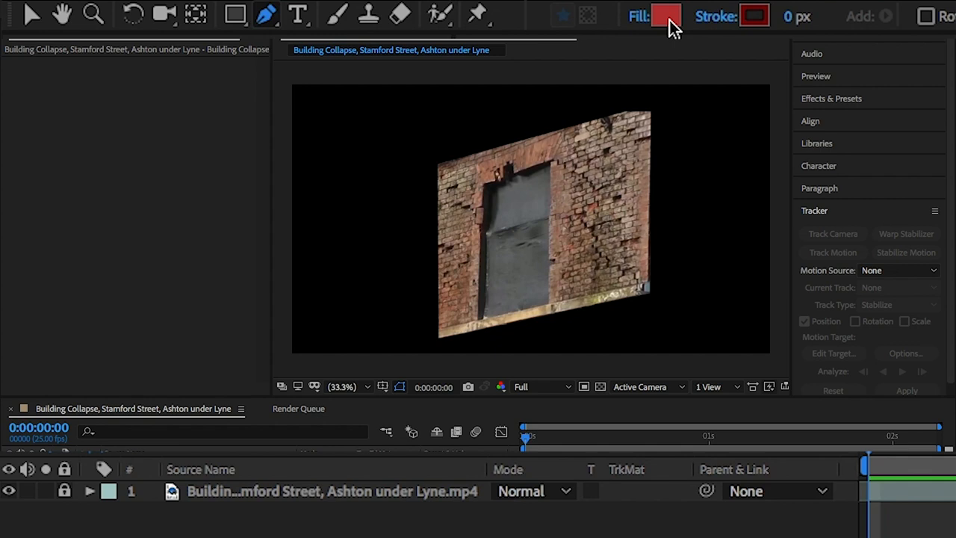
left_click(754, 16)
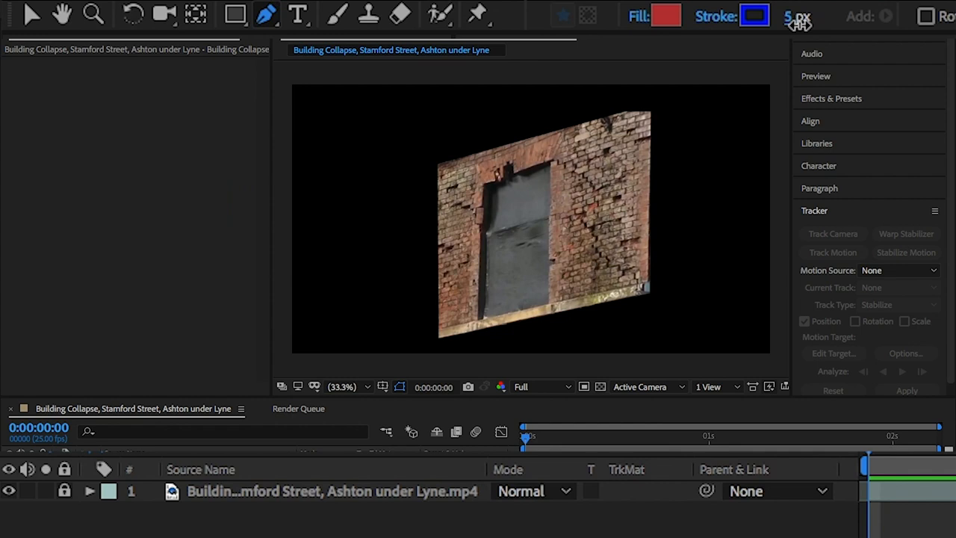